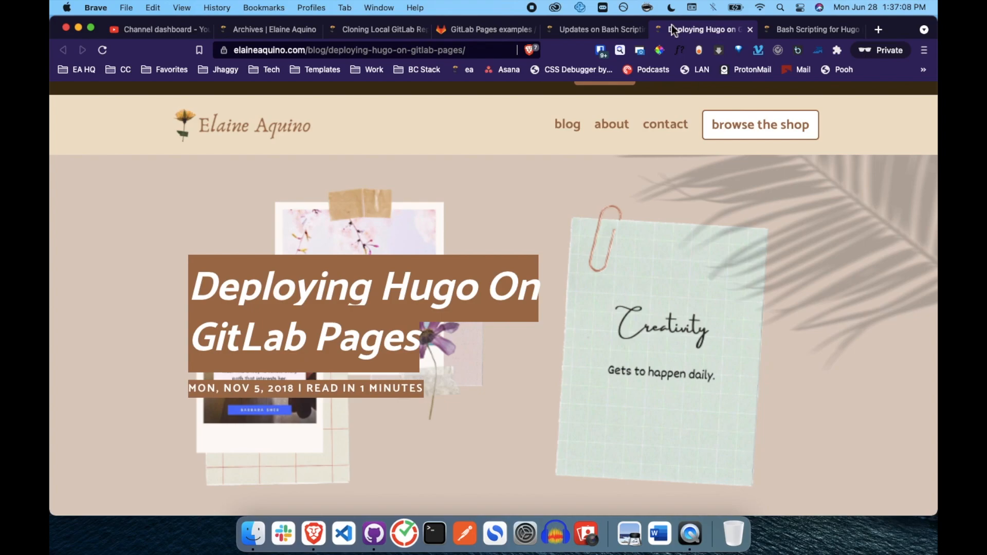
# - Scroll the Hugo deployment guide and open its Hugo repository link in a new tab
pyautogui.scroll(-3)
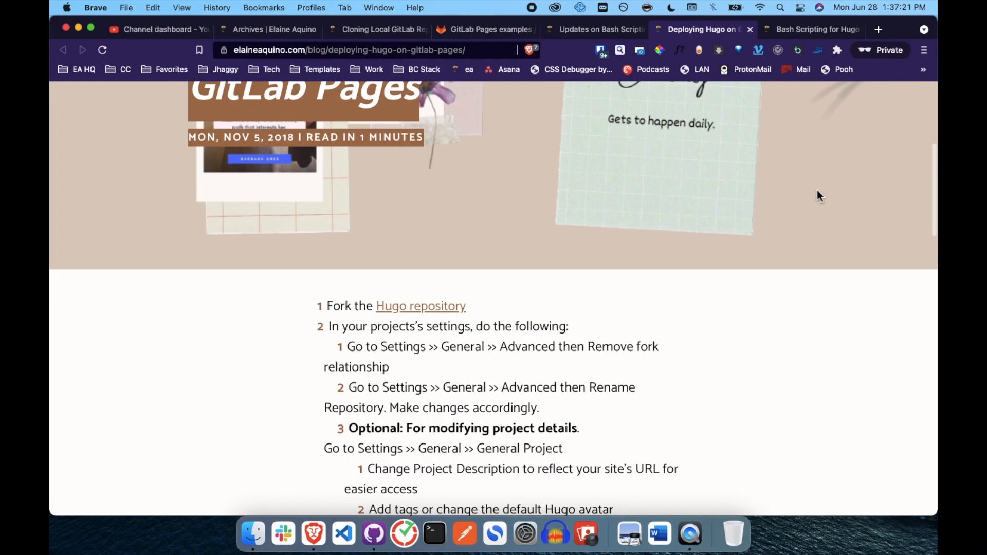
pyautogui.scroll(-3)
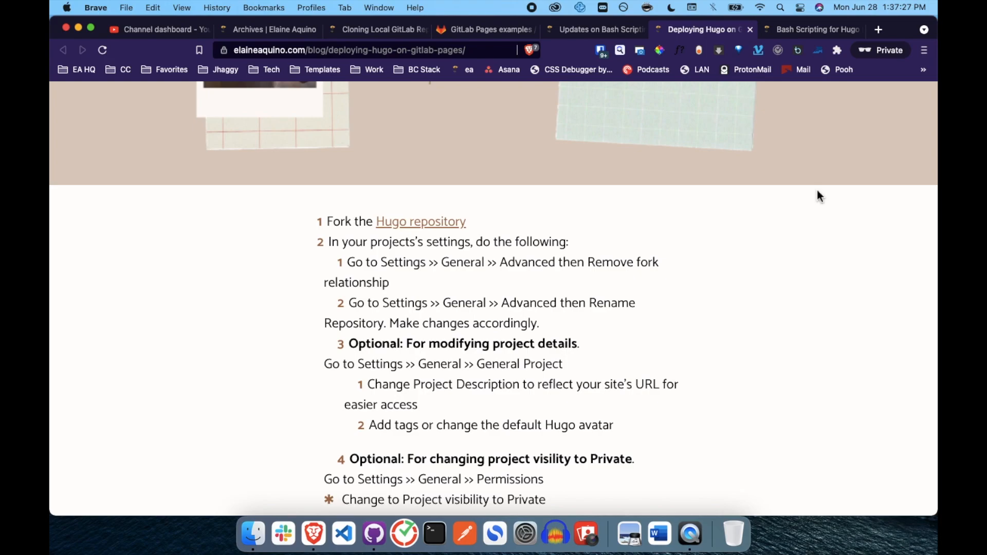
pyautogui.moveTo(419, 221)
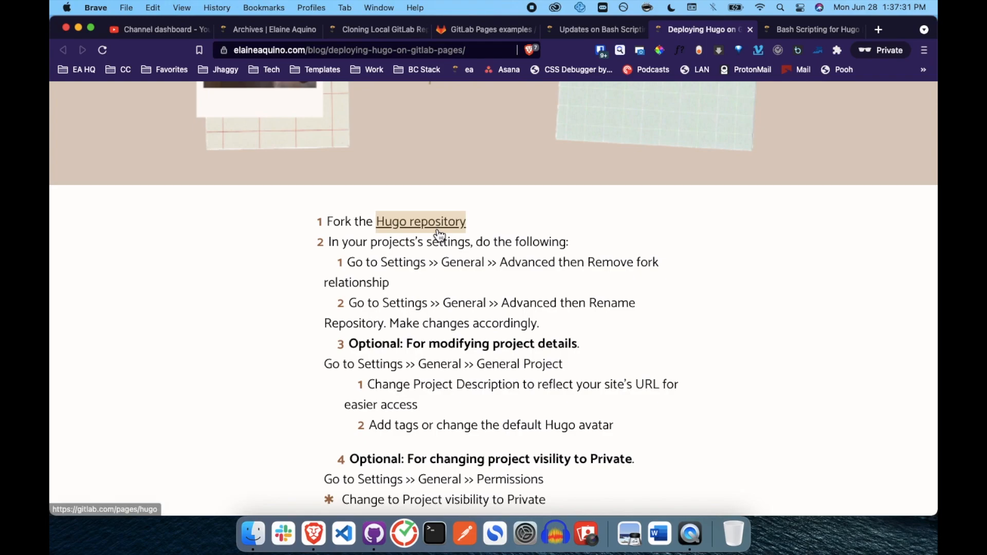
pyautogui.click(420, 221)
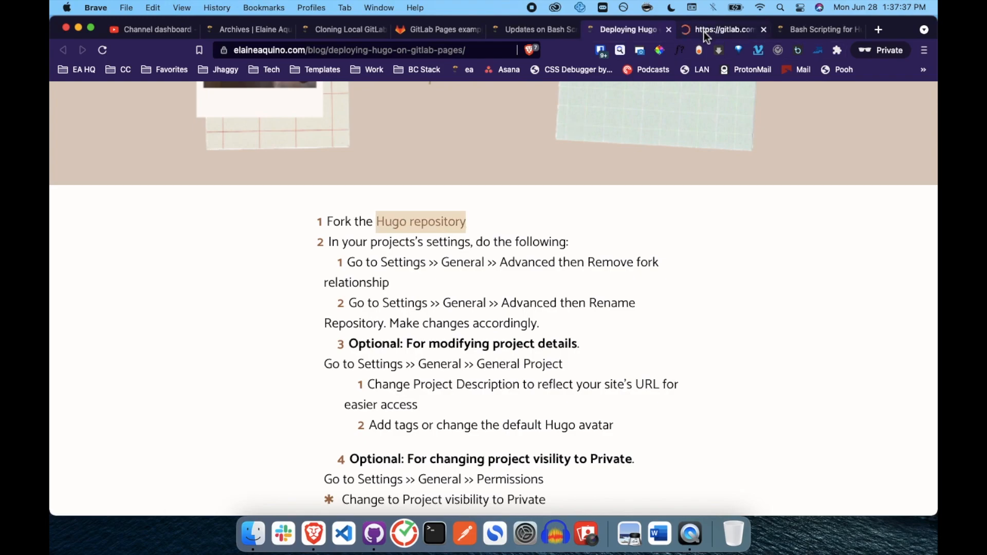
# - Start forking the hugo project and review the fork's name and namespace options
pyautogui.click(721, 30)
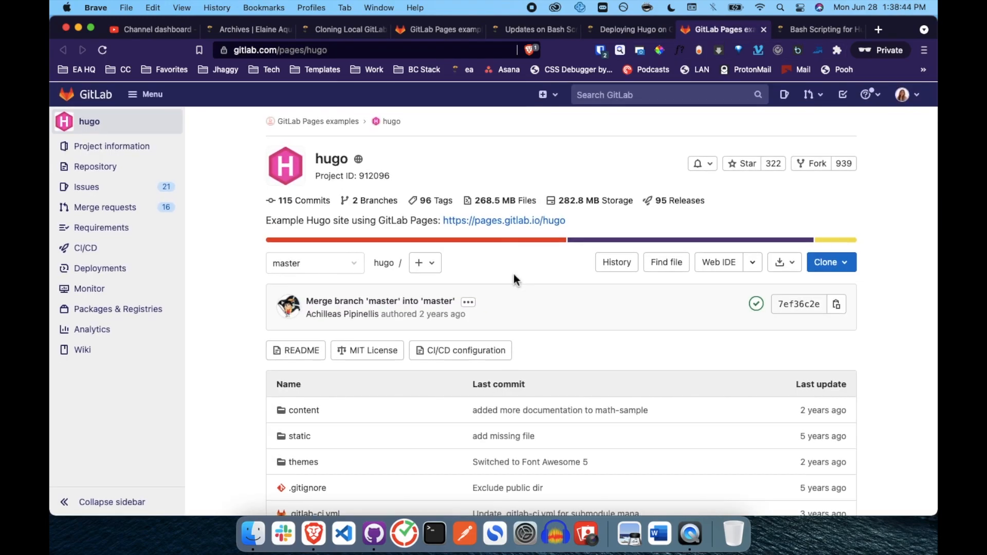
pyautogui.moveTo(633, 194)
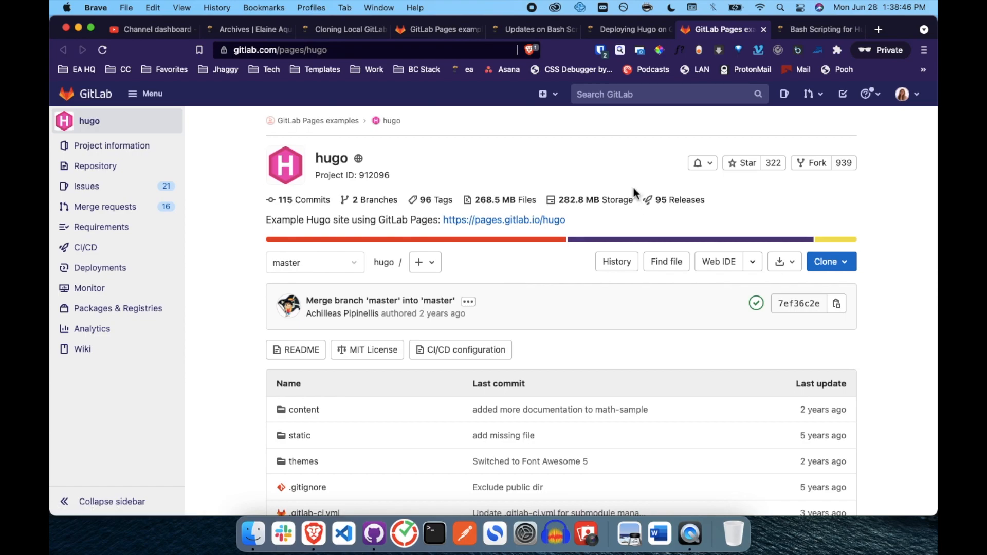
pyautogui.click(810, 162)
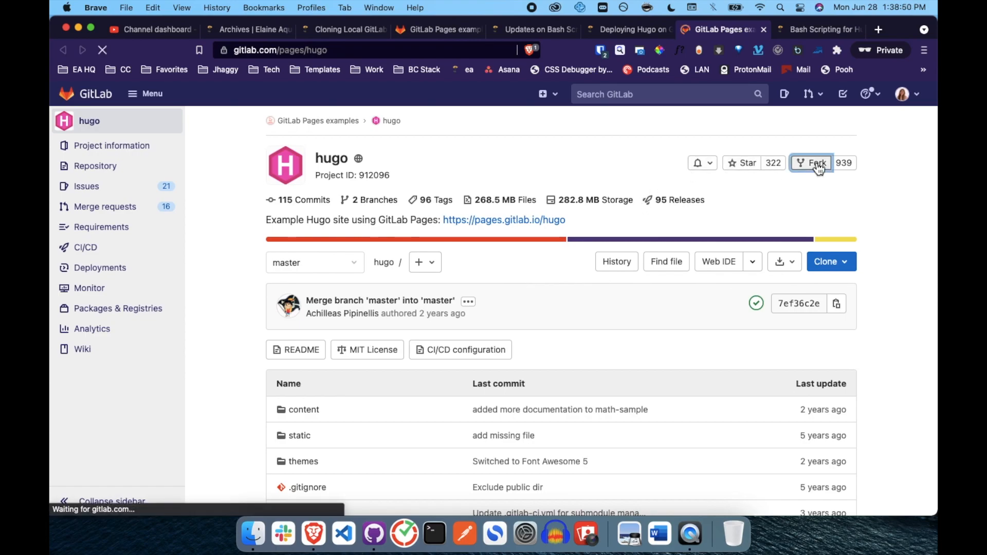
pyautogui.click(812, 162)
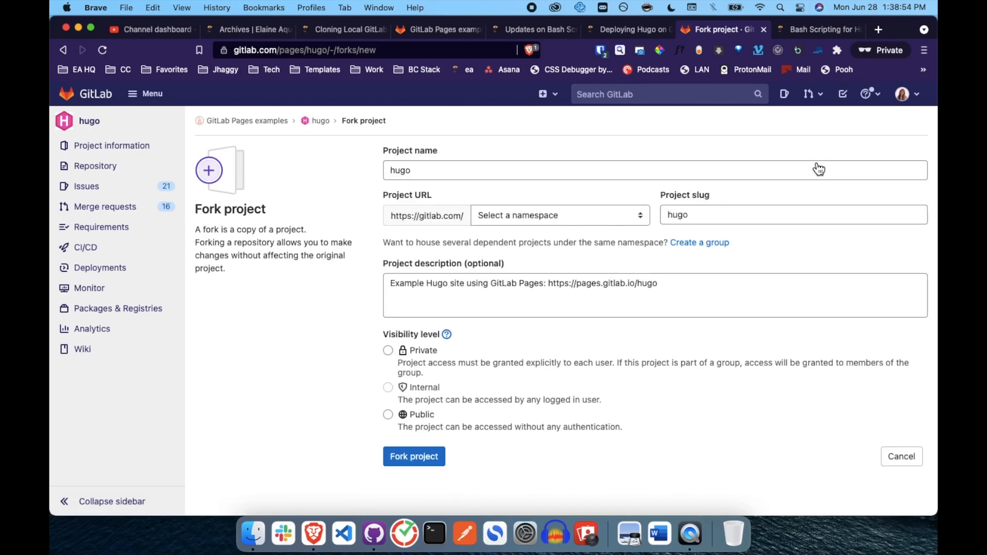
pyautogui.click(490, 170)
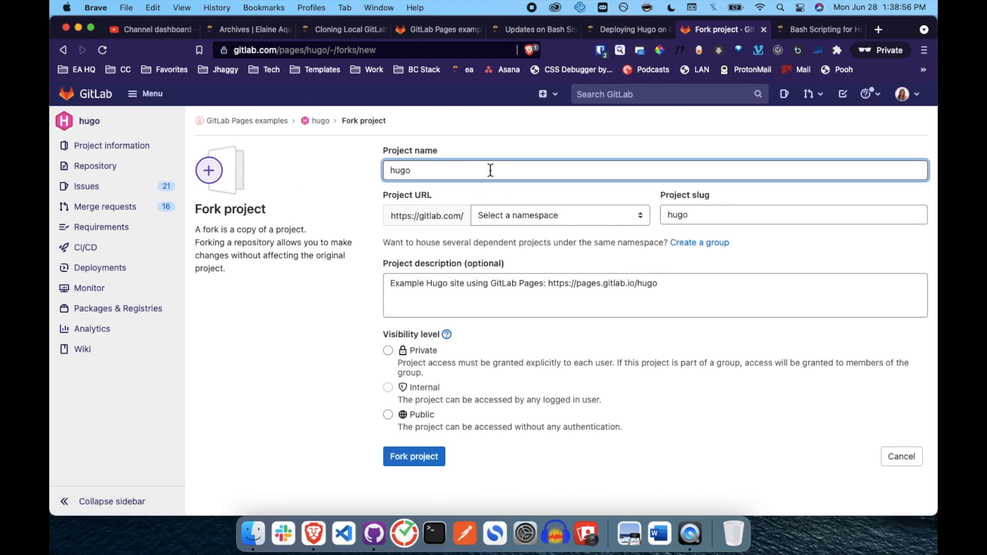
pyautogui.click(558, 215)
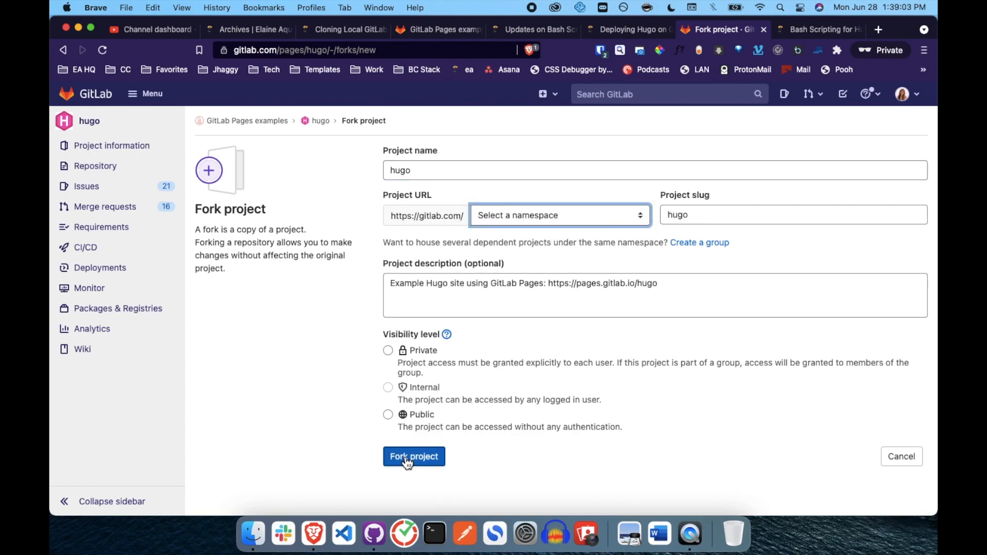
# - Create the fork as a private project in the user's own namespace
pyautogui.click(413, 456)
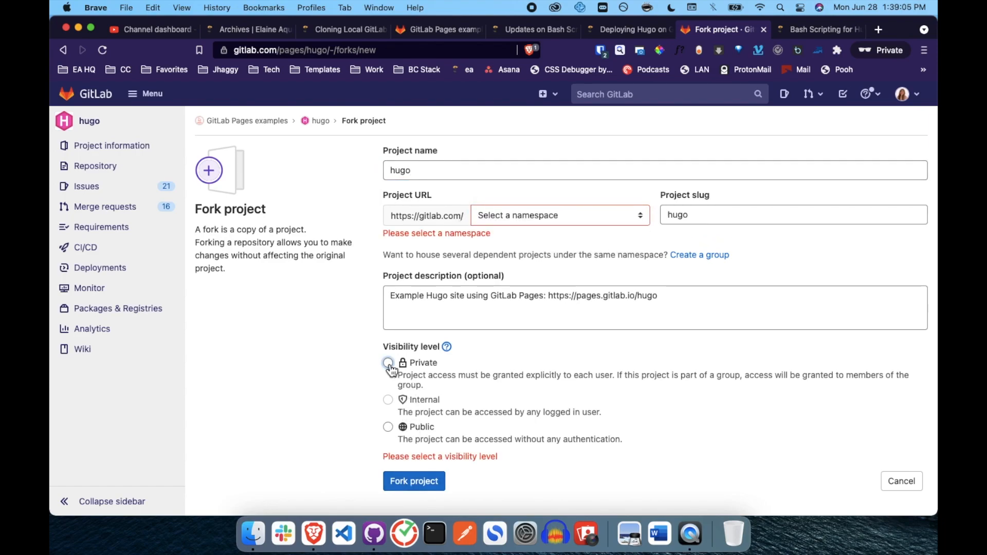
pyautogui.click(388, 362)
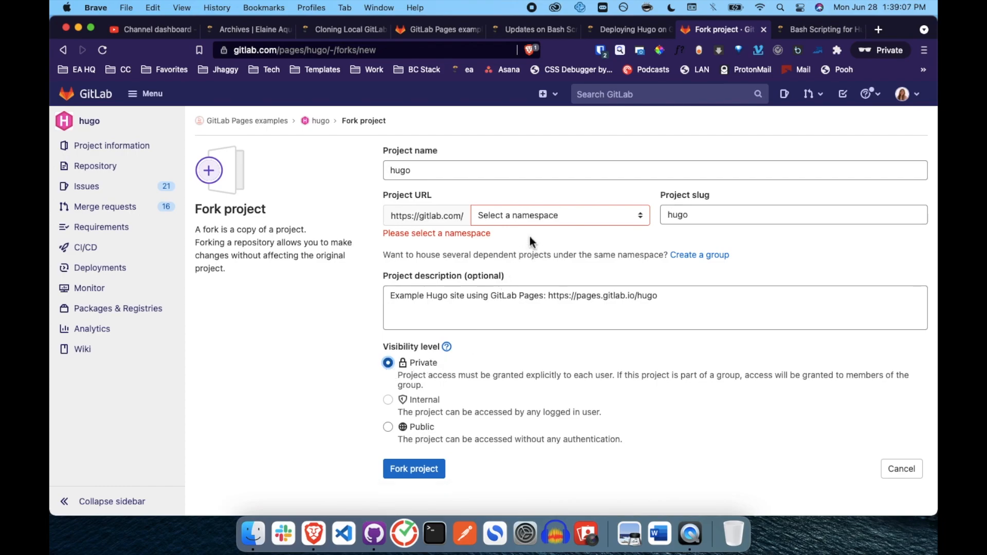
pyautogui.click(558, 215)
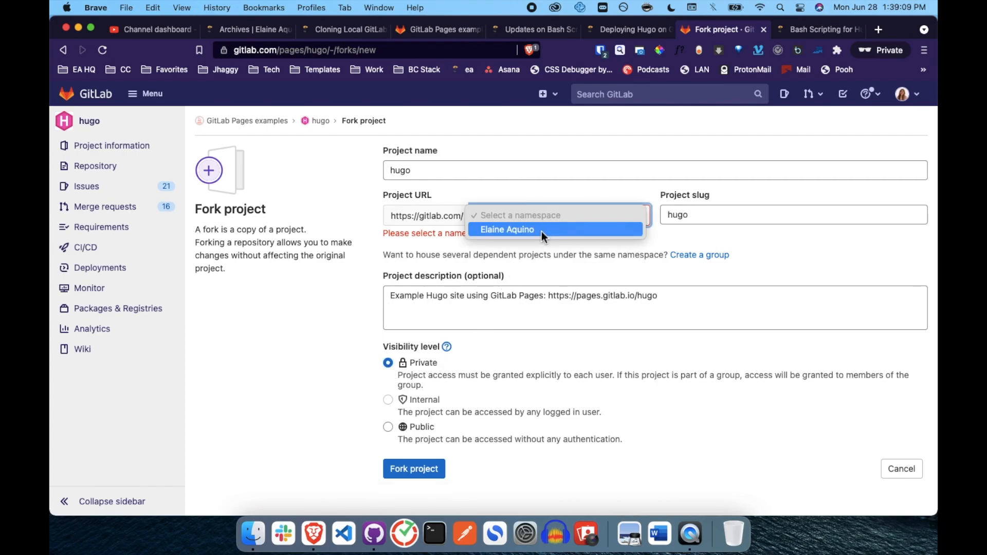
pyautogui.click(505, 229)
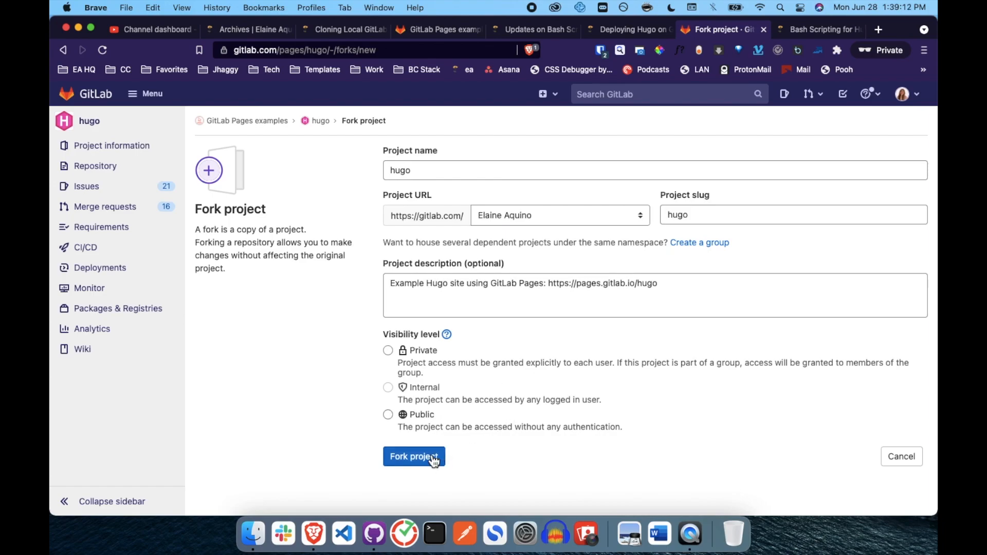
pyautogui.click(387, 350)
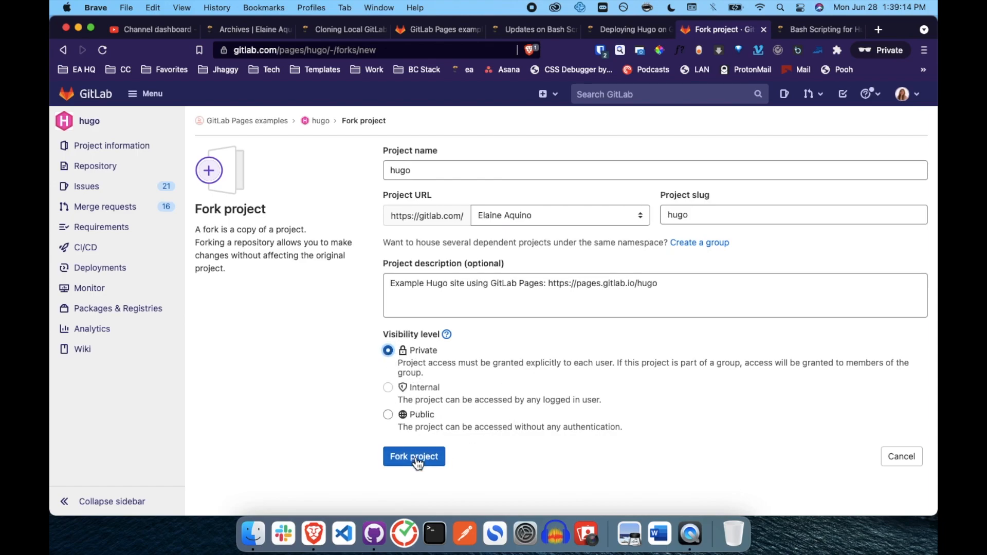
pyautogui.click(413, 457)
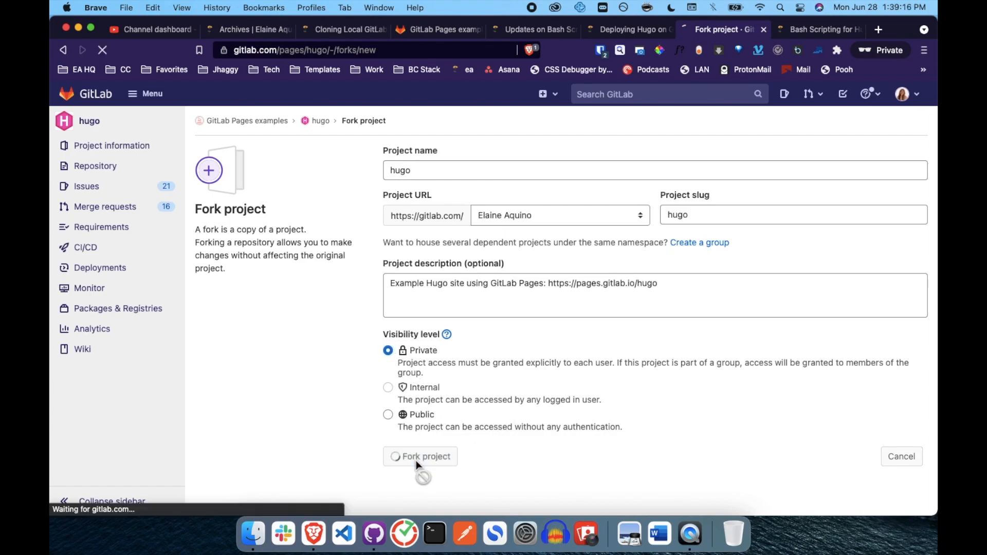
pyautogui.click(420, 456)
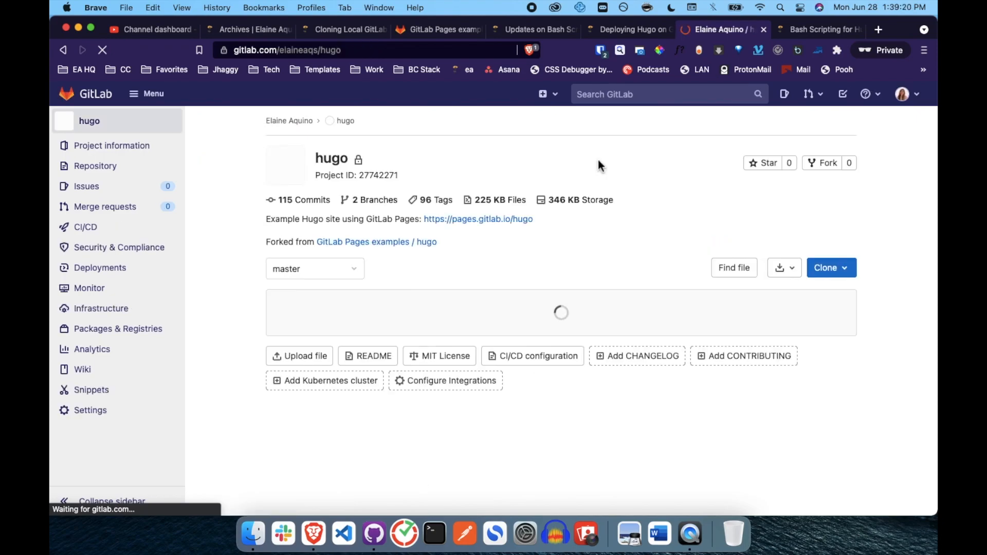
pyautogui.click(626, 29)
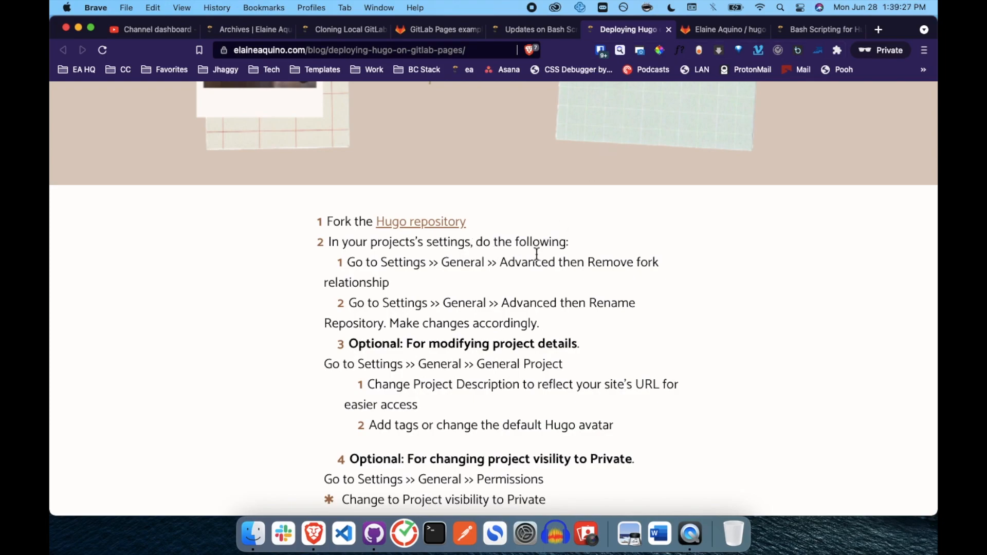
pyautogui.moveTo(503, 271)
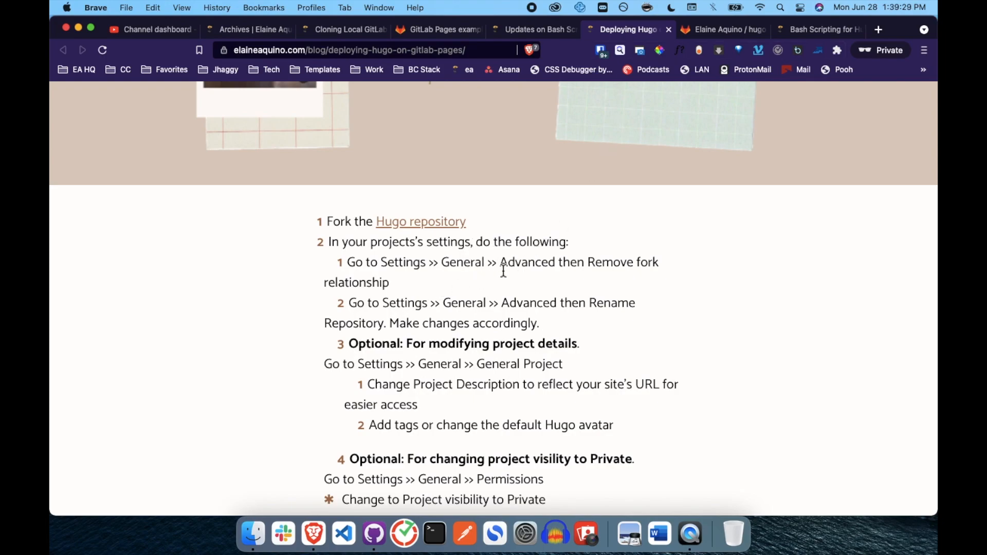
pyautogui.moveTo(626, 107)
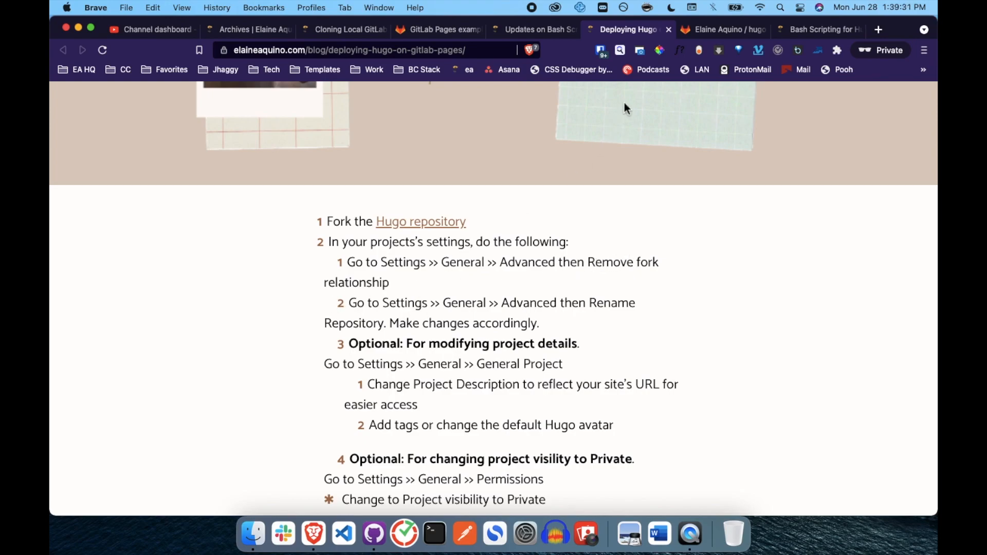
pyautogui.click(723, 29)
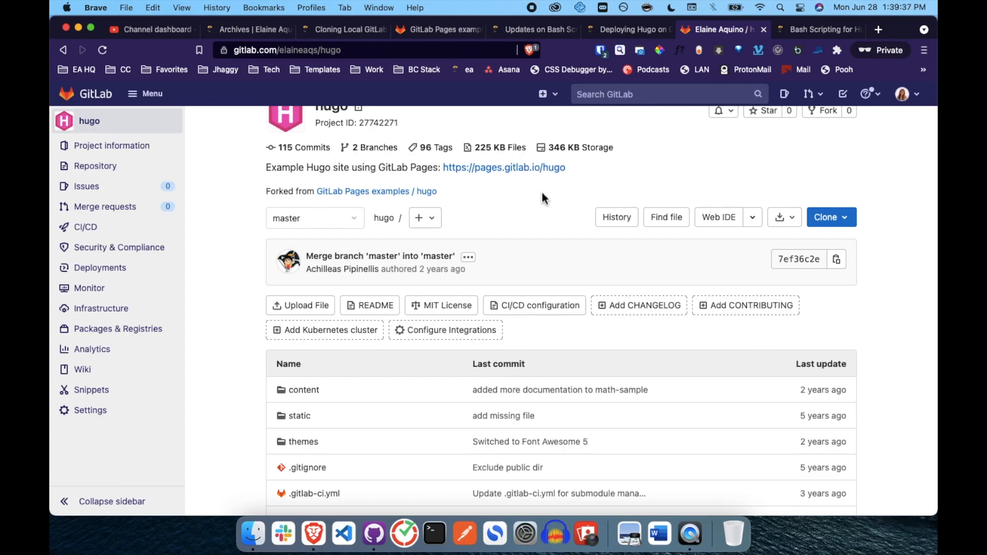
pyautogui.scroll(-3)
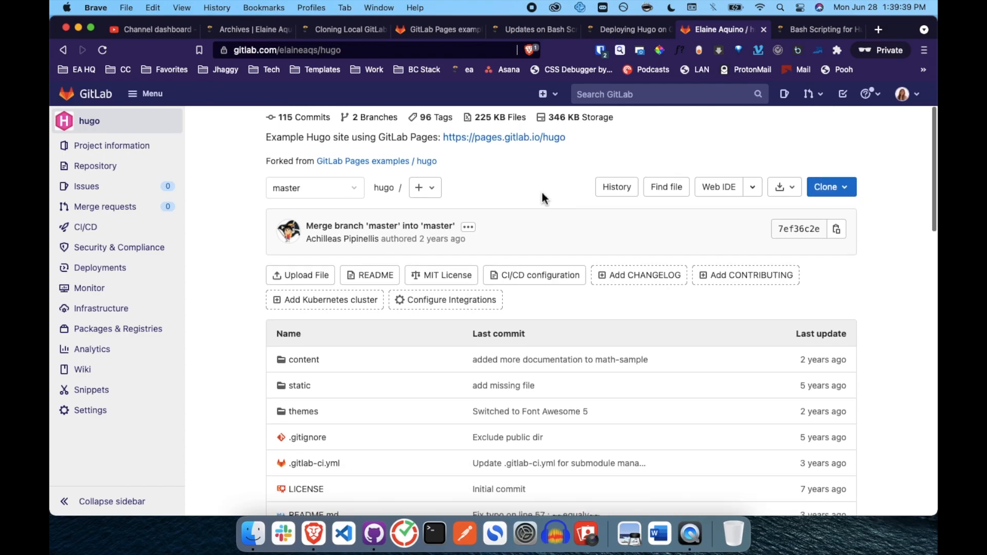
pyautogui.click(90, 410)
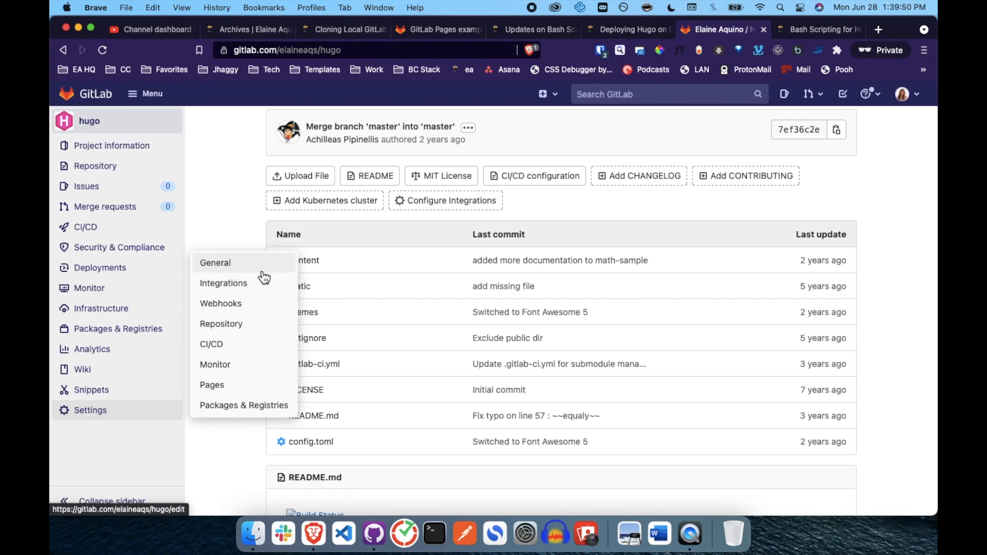
# - In Settings > General > Advanced, remove the fork relationship, confirming with 'hugo'
pyautogui.click(215, 262)
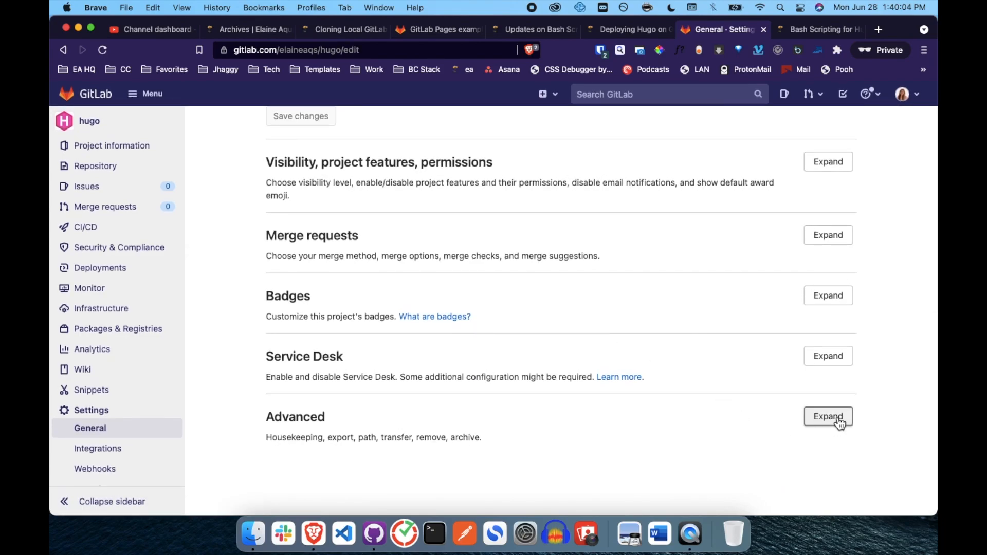
pyautogui.click(827, 416)
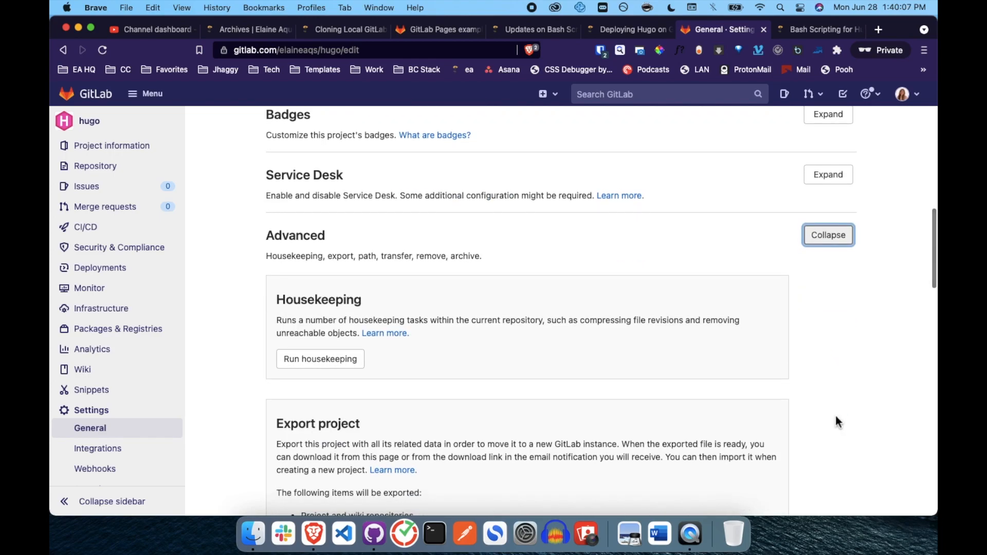
pyautogui.scroll(-3)
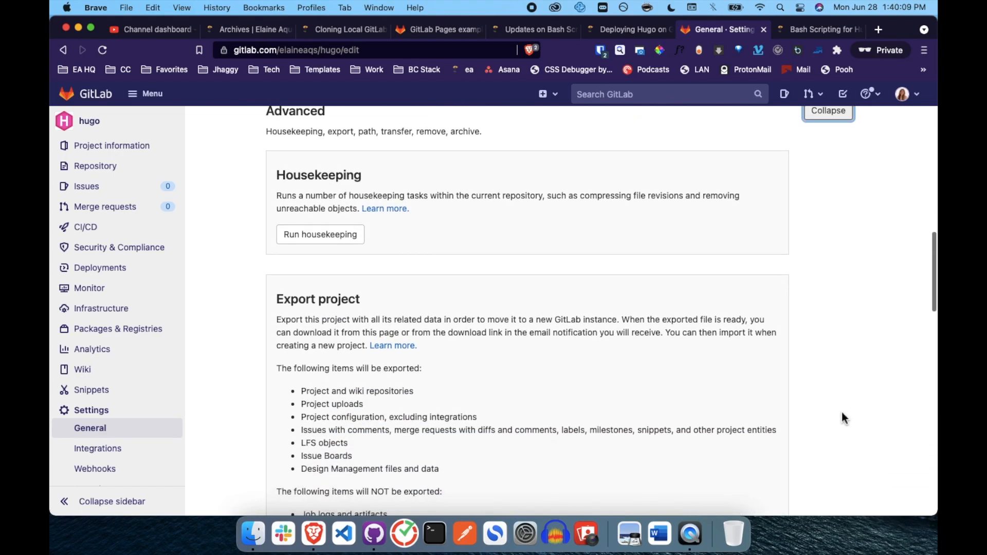
pyautogui.scroll(-3)
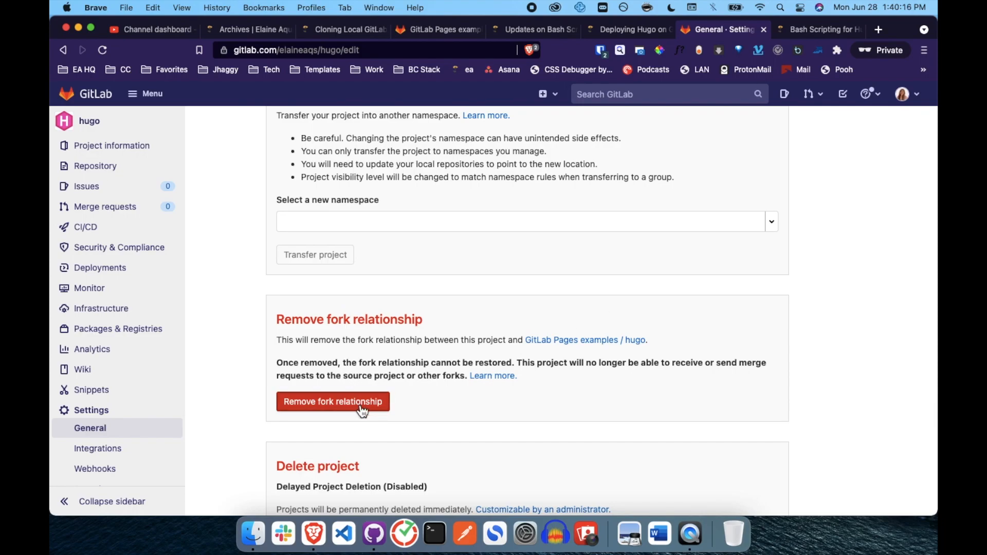
pyautogui.click(333, 402)
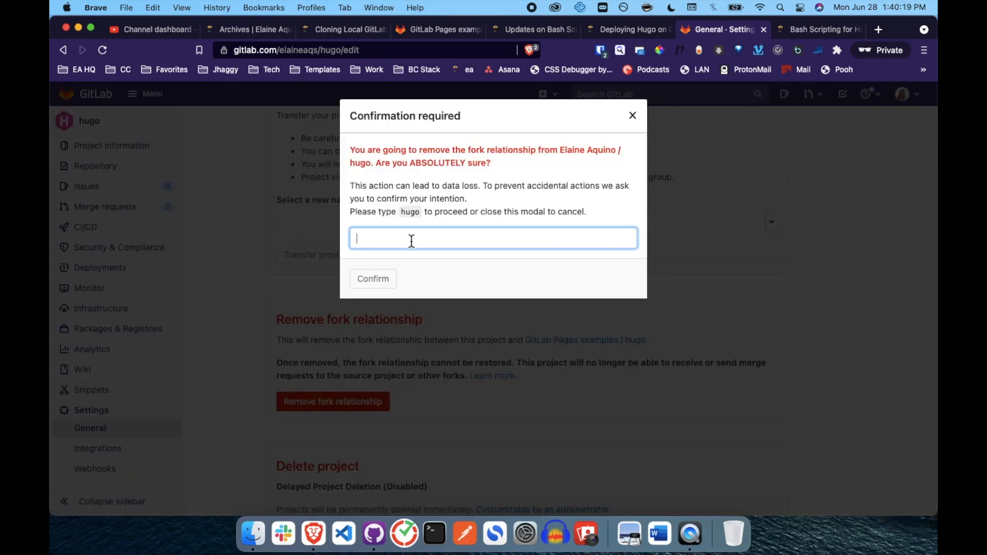
pyautogui.write('hugo')
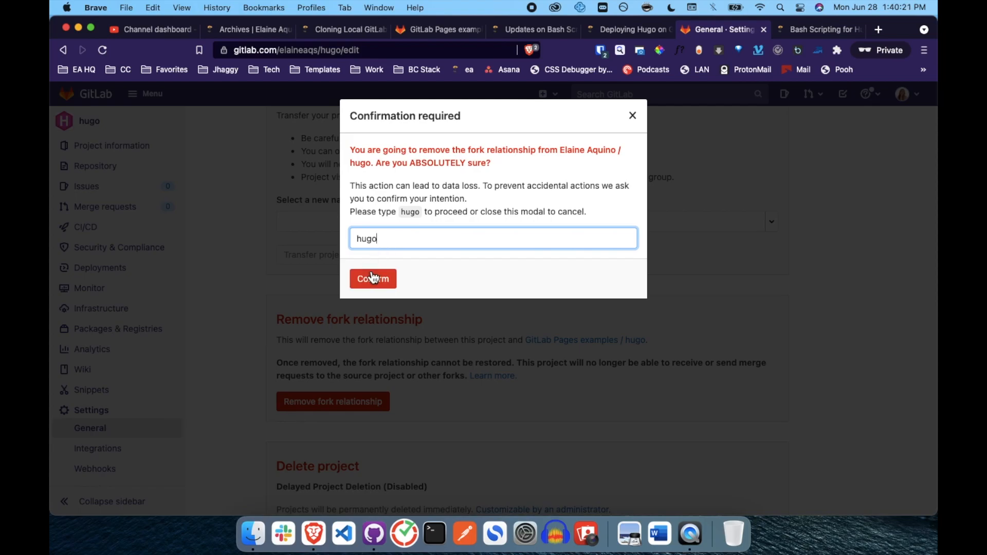
pyautogui.click(372, 278)
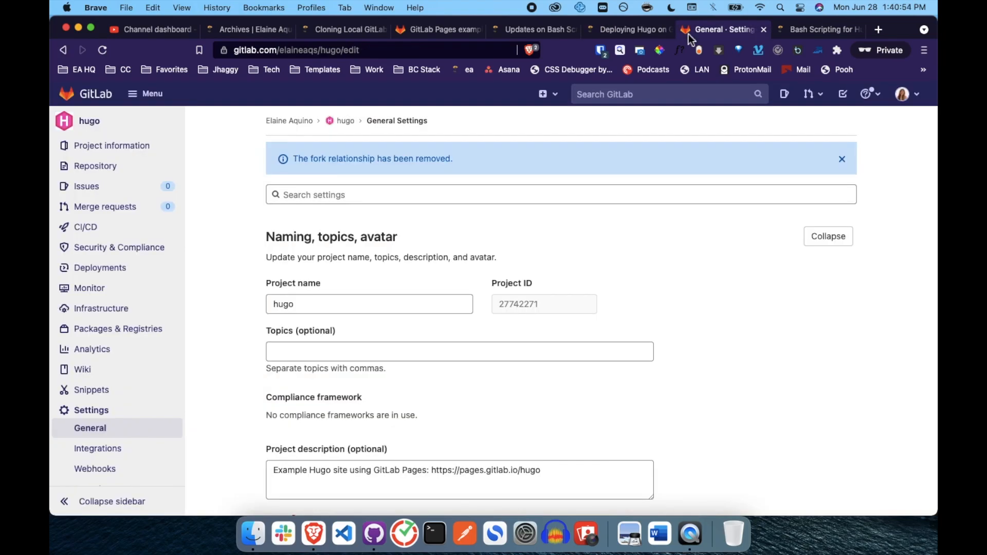
pyautogui.moveTo(626, 29)
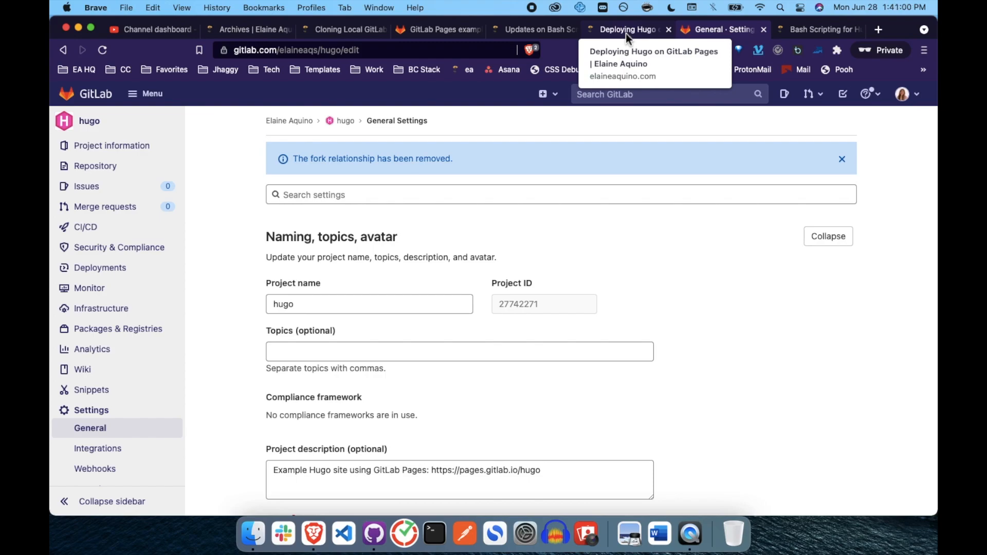
# - Review the Hugo deployment blog post, then return to the GitLab project's files
pyautogui.click(625, 30)
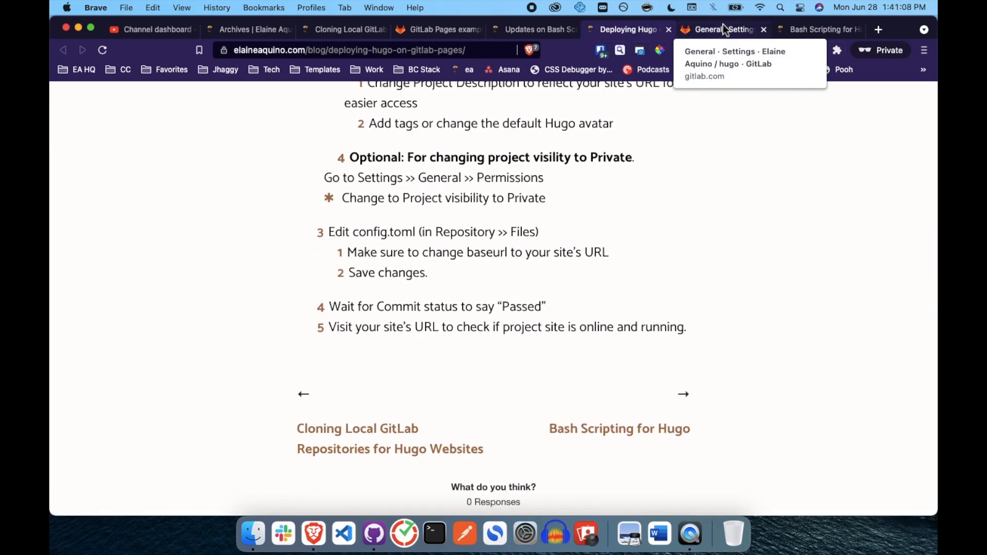
pyautogui.click(717, 30)
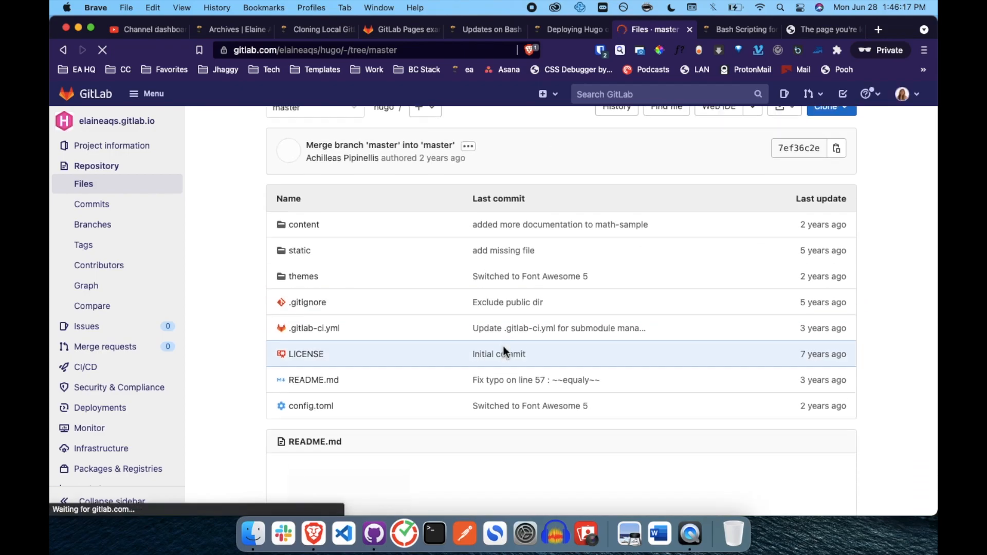
pyautogui.scroll(-3)
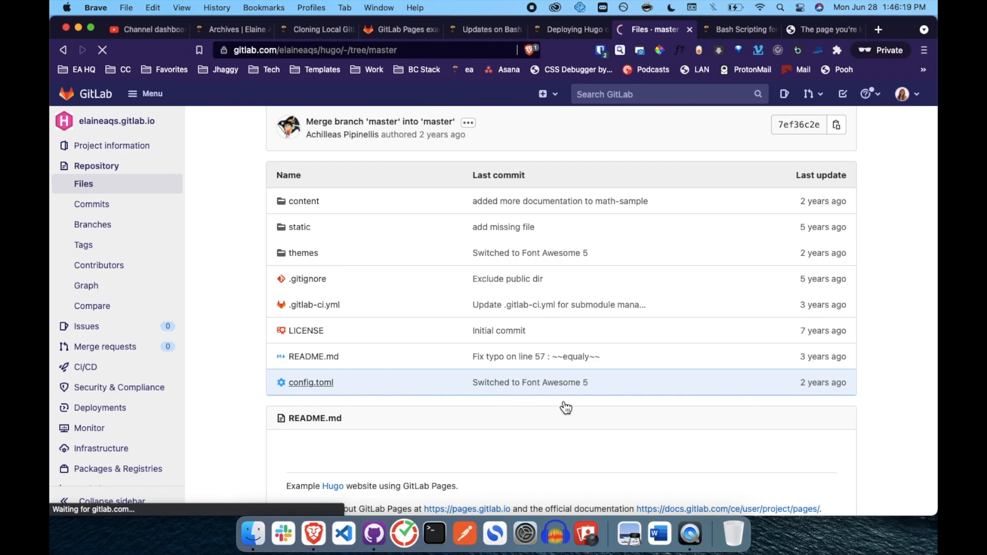
pyautogui.click(311, 382)
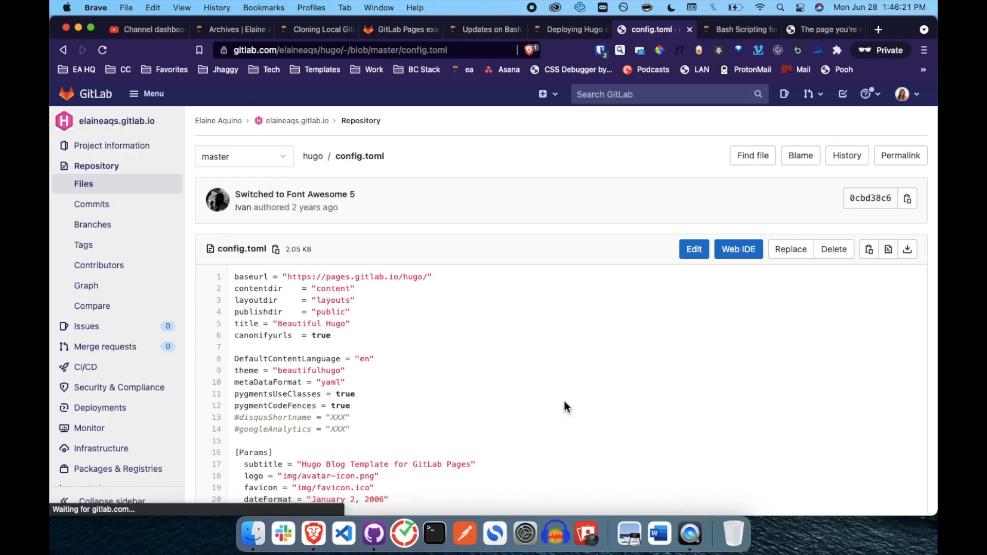
pyautogui.click(693, 249)
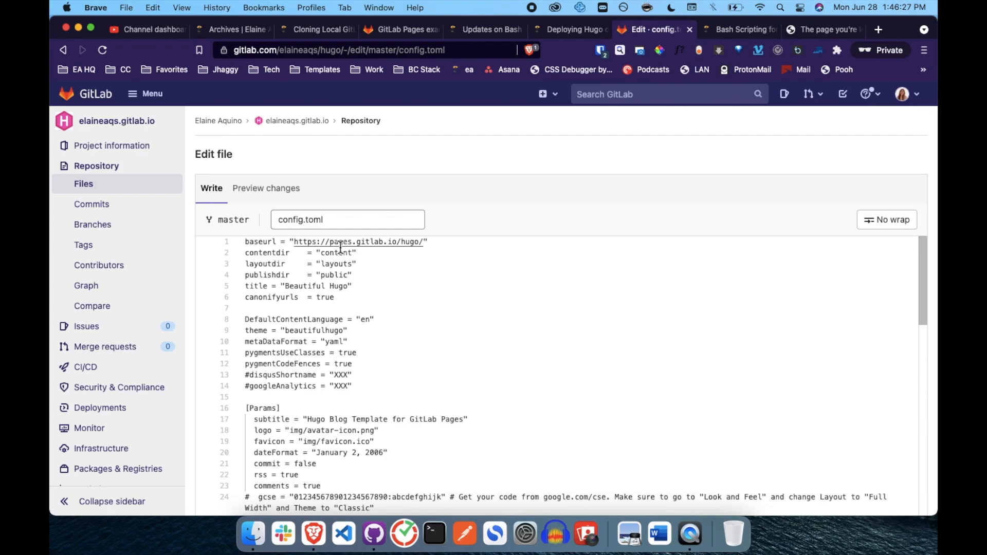
pyautogui.write('elaineaqs.gitlab.io.')
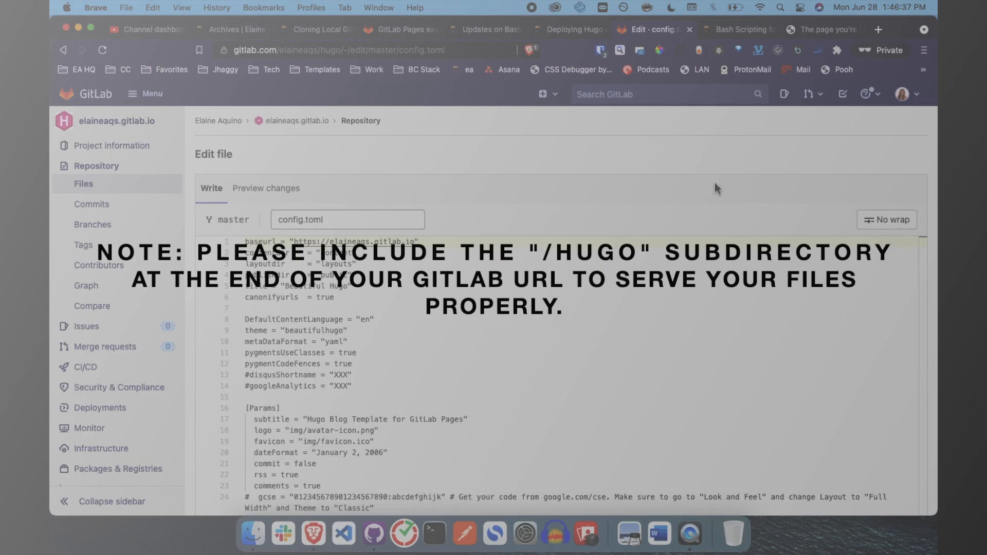
pyautogui.scroll(-3)
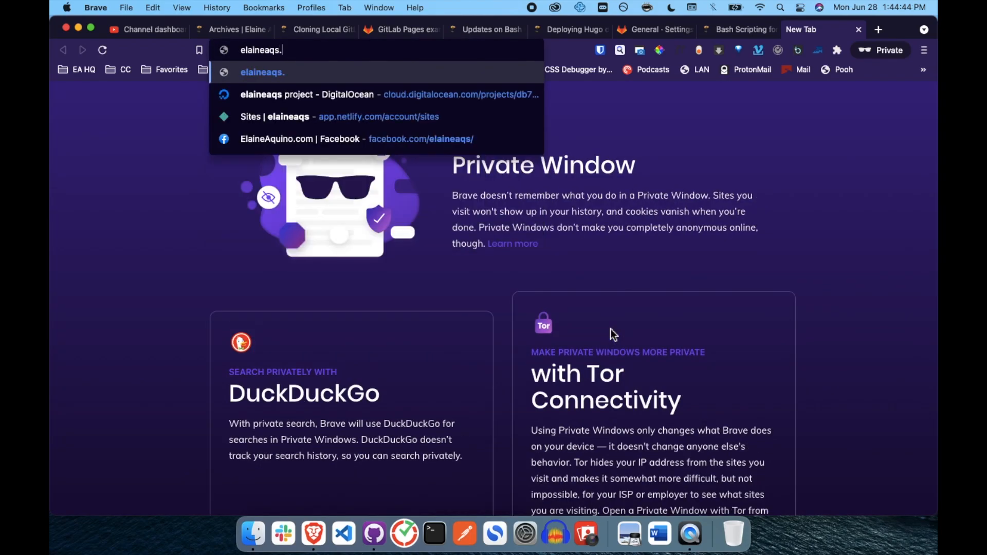
# - Enter the elaineaqs.gitlab.io site address in a new tab
pyautogui.write('gitlab.i')
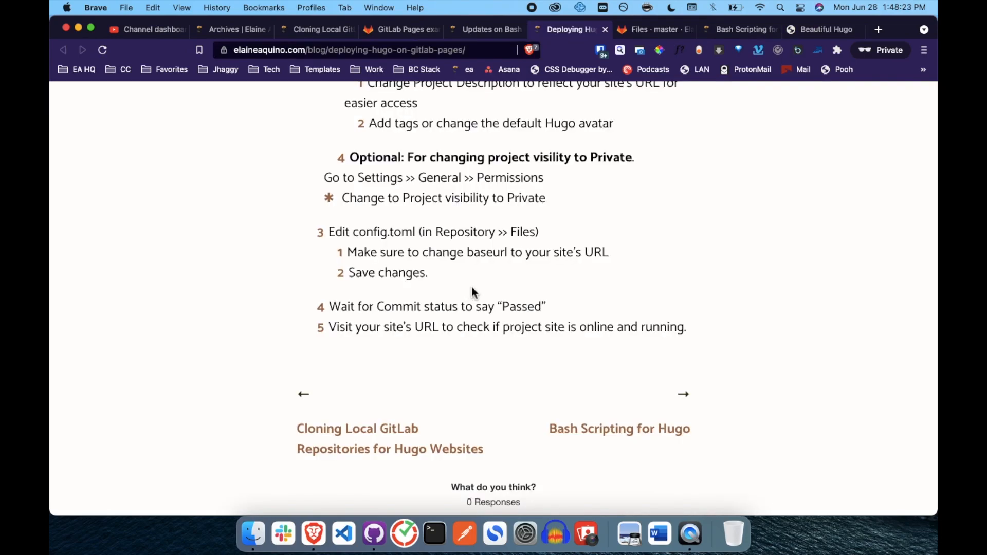
pyautogui.moveTo(453, 313)
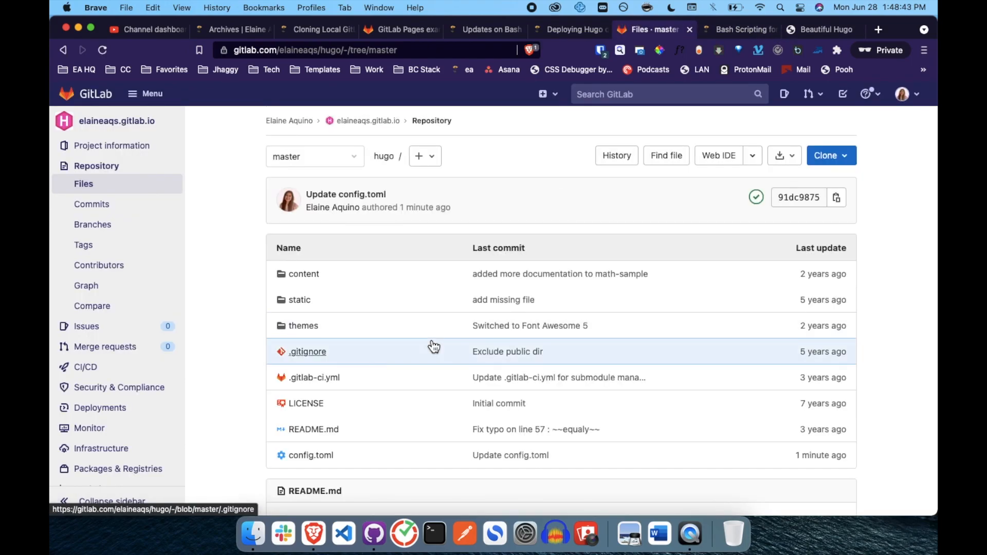
pyautogui.moveTo(693, 212)
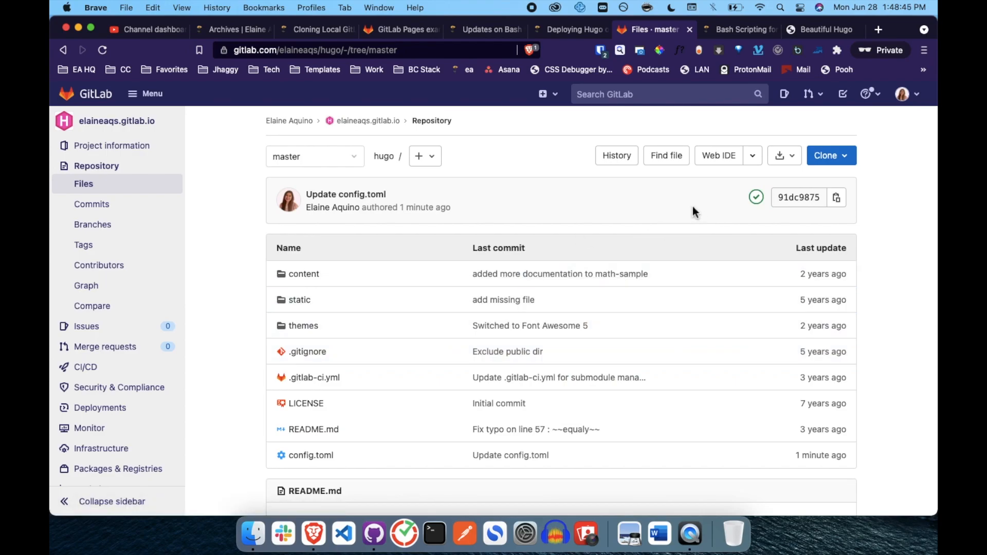
pyautogui.moveTo(562, 209)
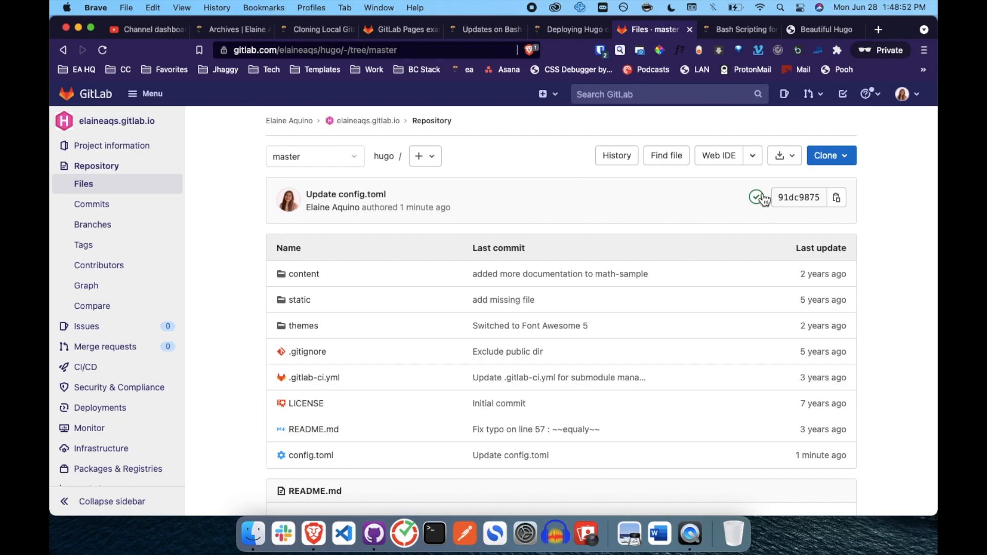
pyautogui.moveTo(757, 197)
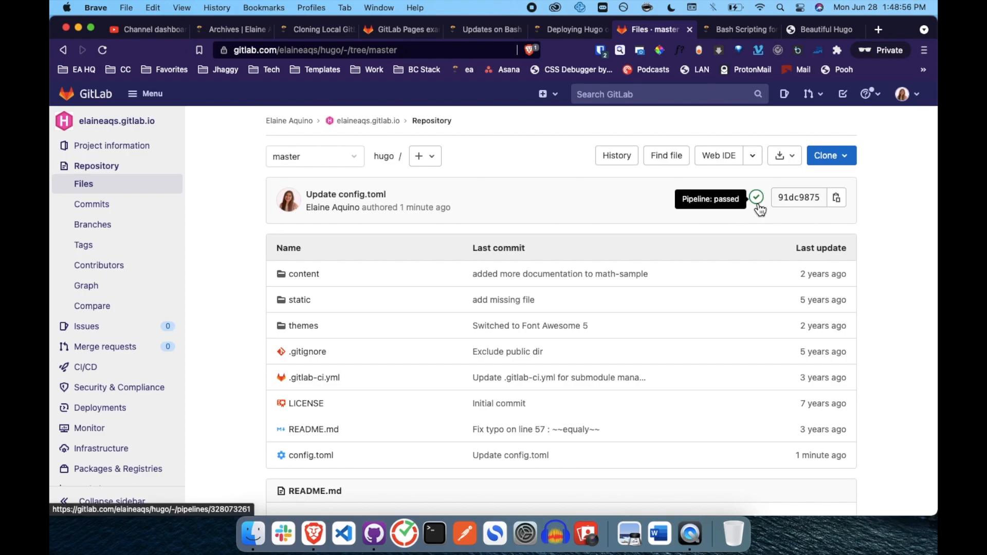
# - Verify the config.toml commit's pipeline passed, then return to the deployment guide
pyautogui.click(567, 29)
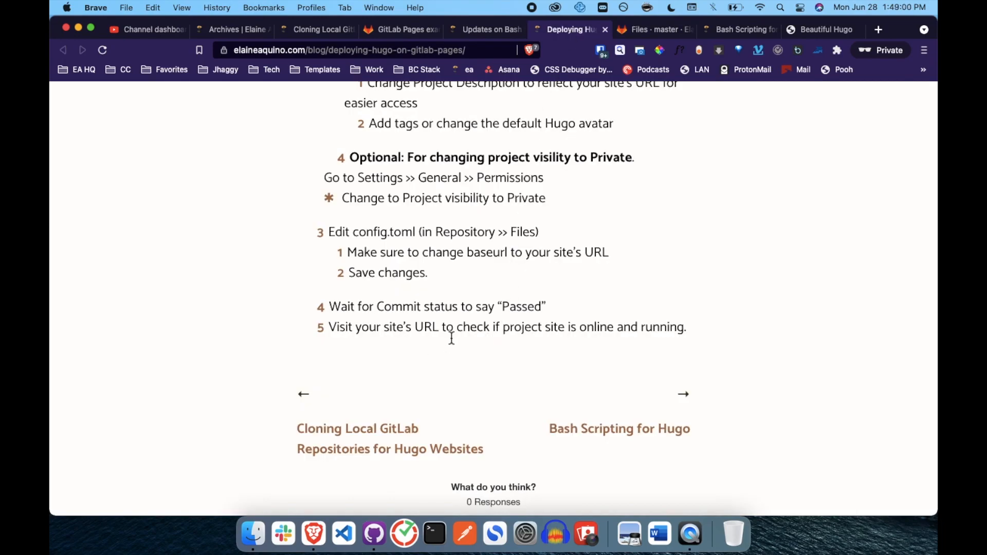
pyautogui.moveTo(521, 334)
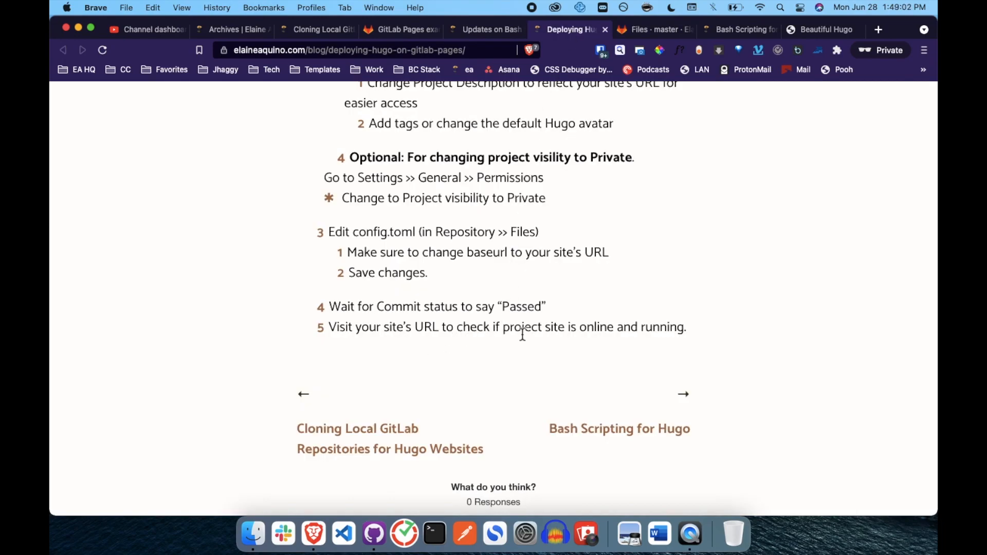
pyautogui.click(821, 29)
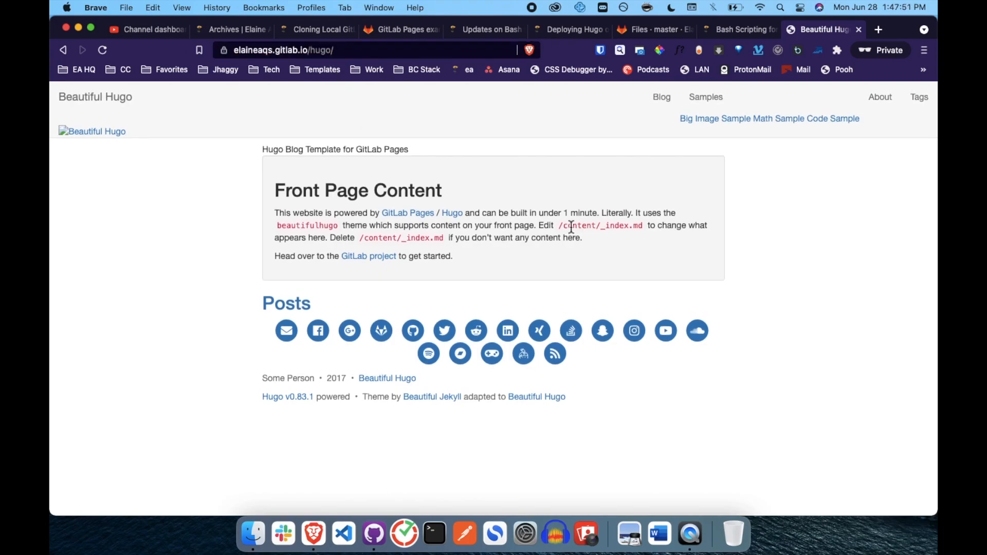
pyautogui.click(568, 29)
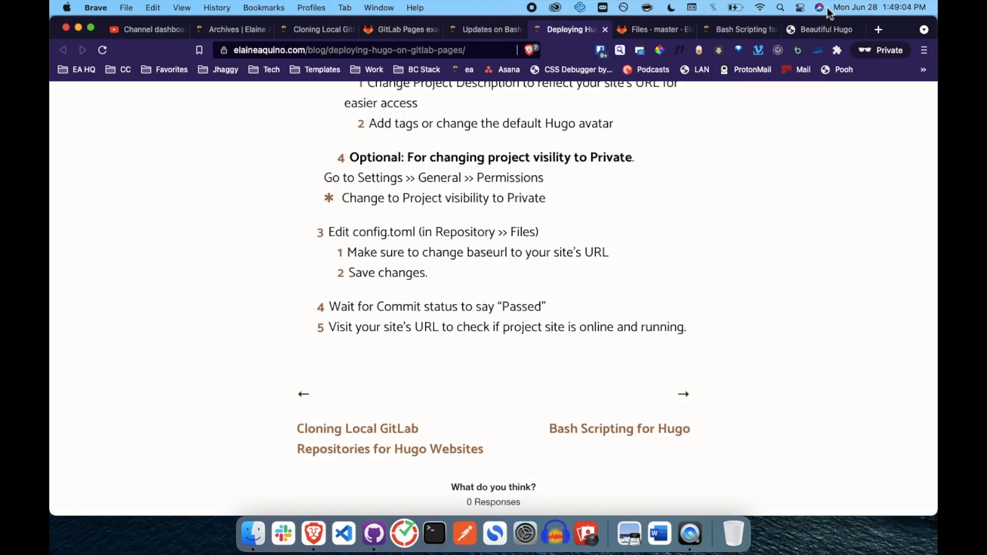